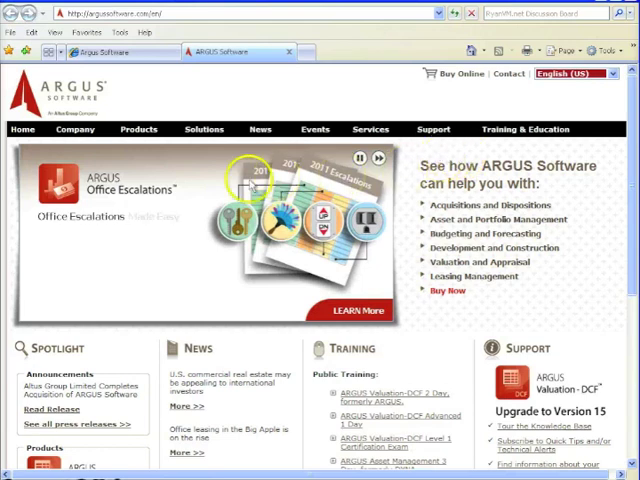
pyautogui.moveTo(138, 128)
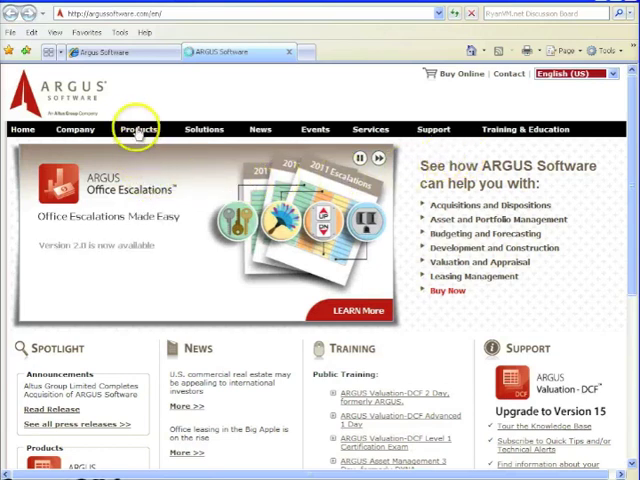
# Reach the ARGUS Valuation - DCF product page from the Products menu
pyautogui.click(140, 128)
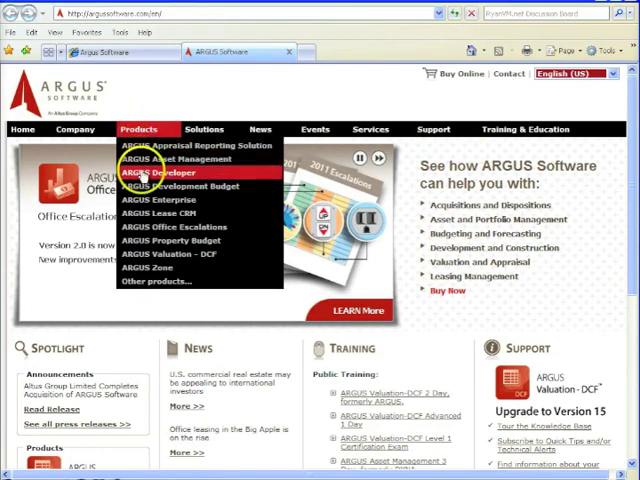
pyautogui.moveTo(170, 252)
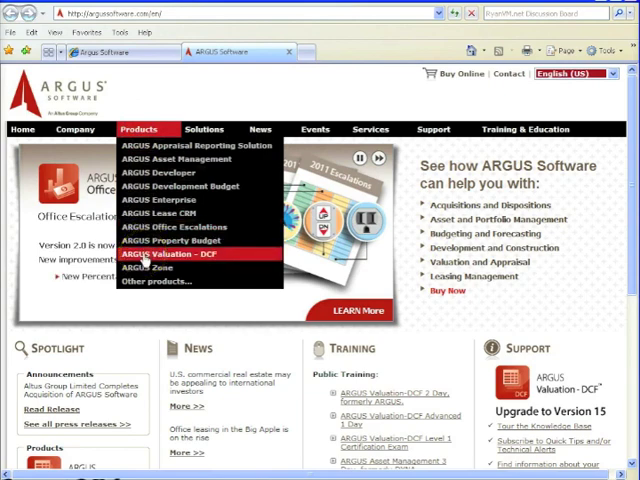
pyautogui.click(188, 254)
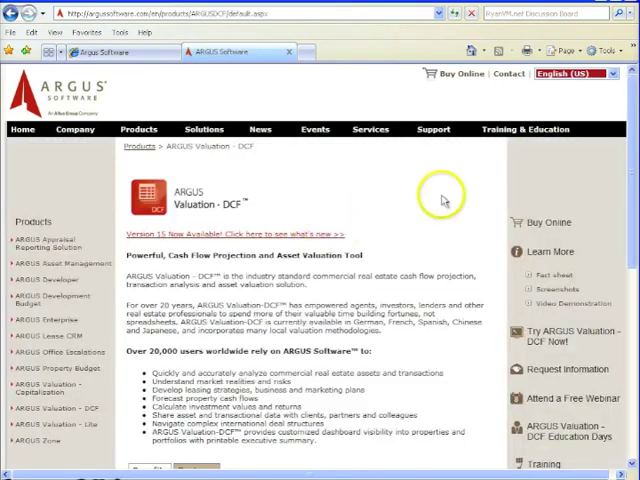
# Follow the 'Try ARGUS Valuation - DCF Now' sidebar link to the trial sign-up form
pyautogui.scroll(-3)
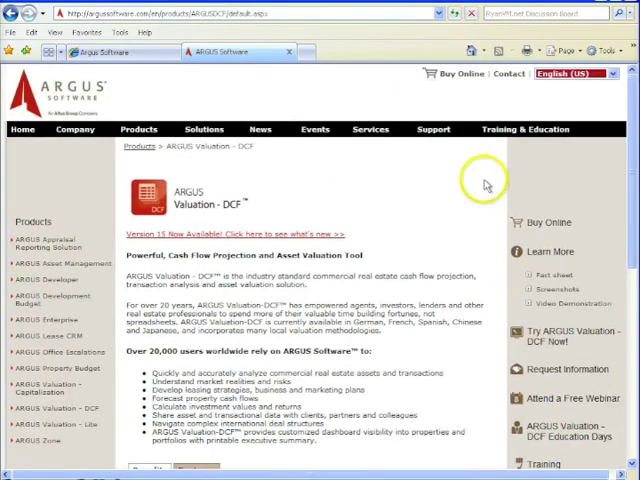
pyautogui.scroll(-3)
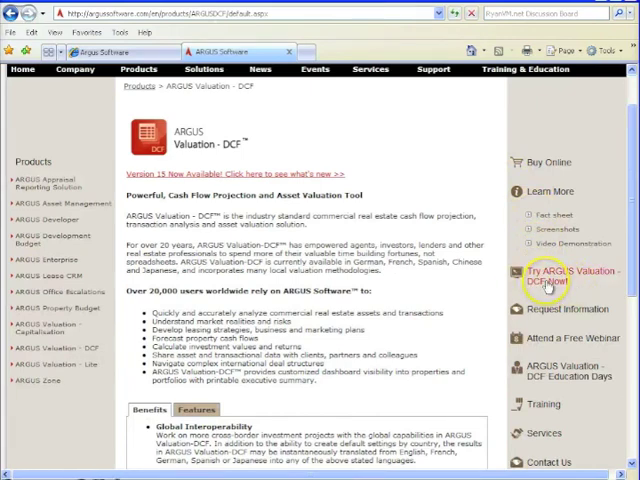
pyautogui.click(558, 276)
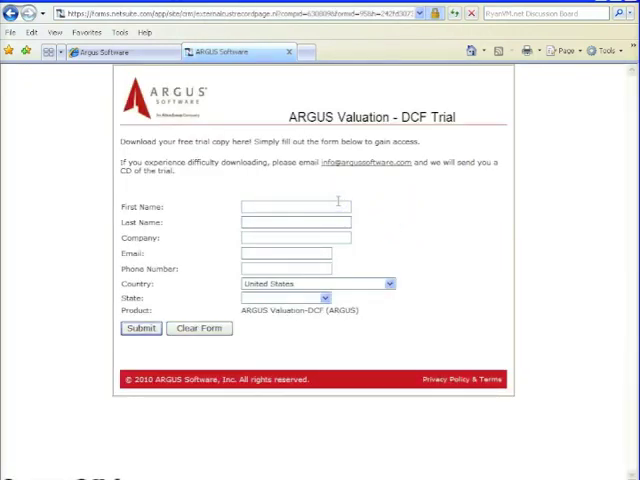
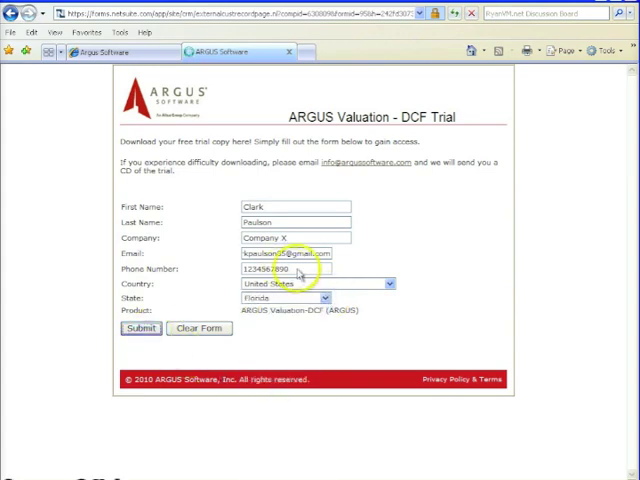
pyautogui.click(140, 328)
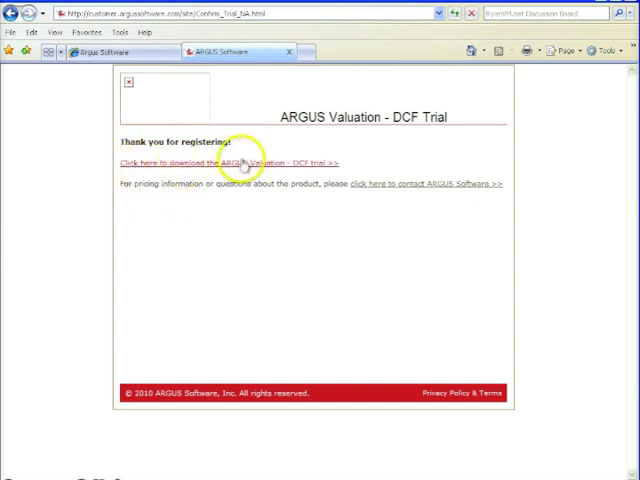
pyautogui.moveTo(256, 164)
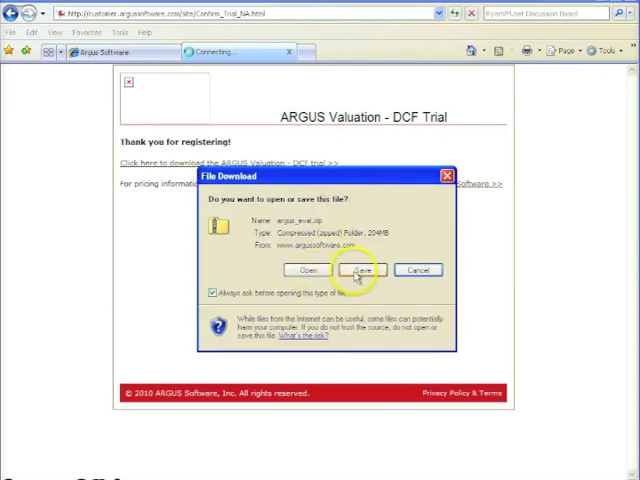
# Save the argus_eval.zip trial download to the Desktop
pyautogui.click(358, 270)
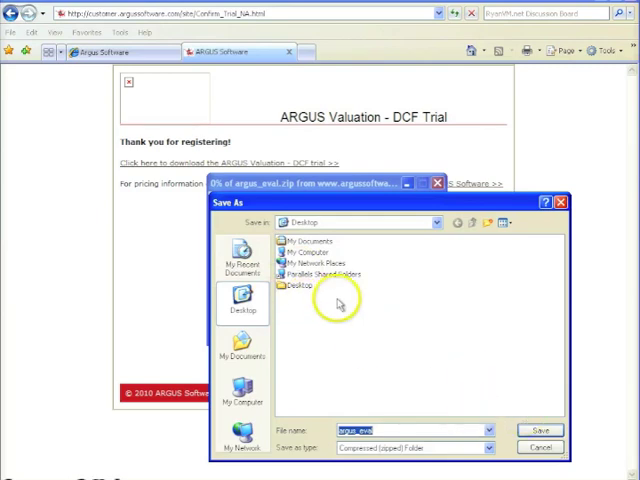
pyautogui.moveTo(454, 356)
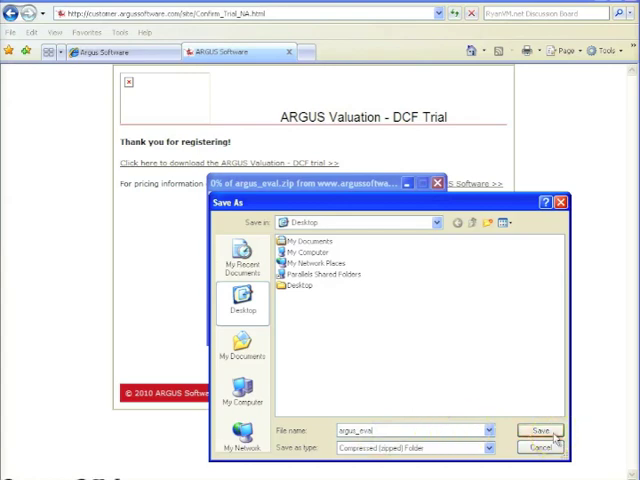
pyautogui.click(544, 430)
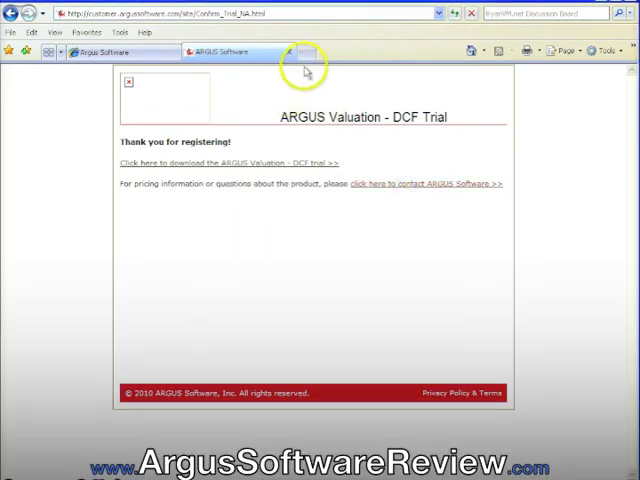
pyautogui.moveTo(308, 52)
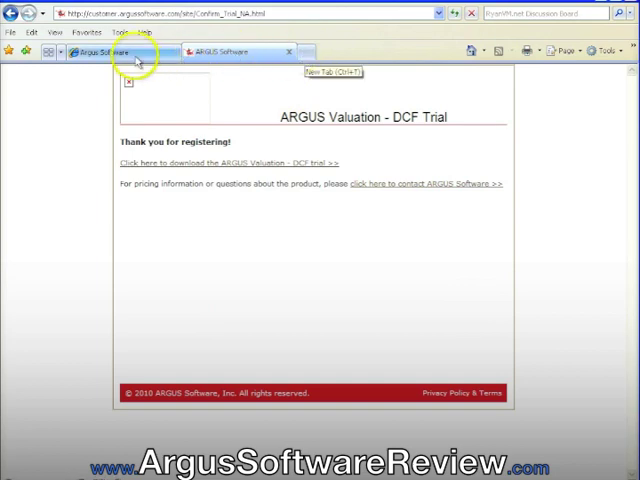
# Switch to the Argus Software Review tab showing its Argus Certification post
pyautogui.click(110, 54)
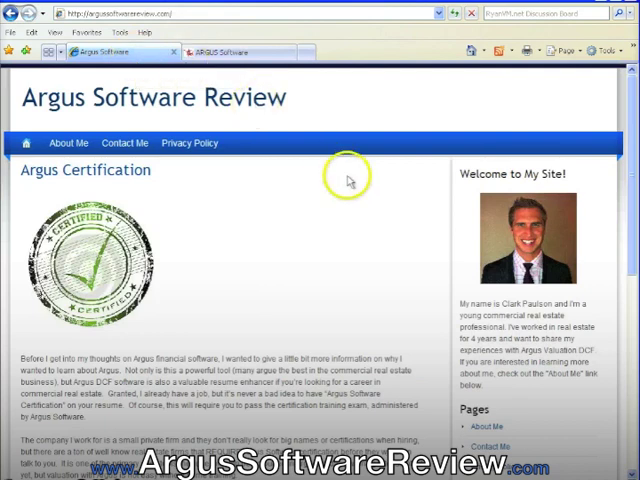